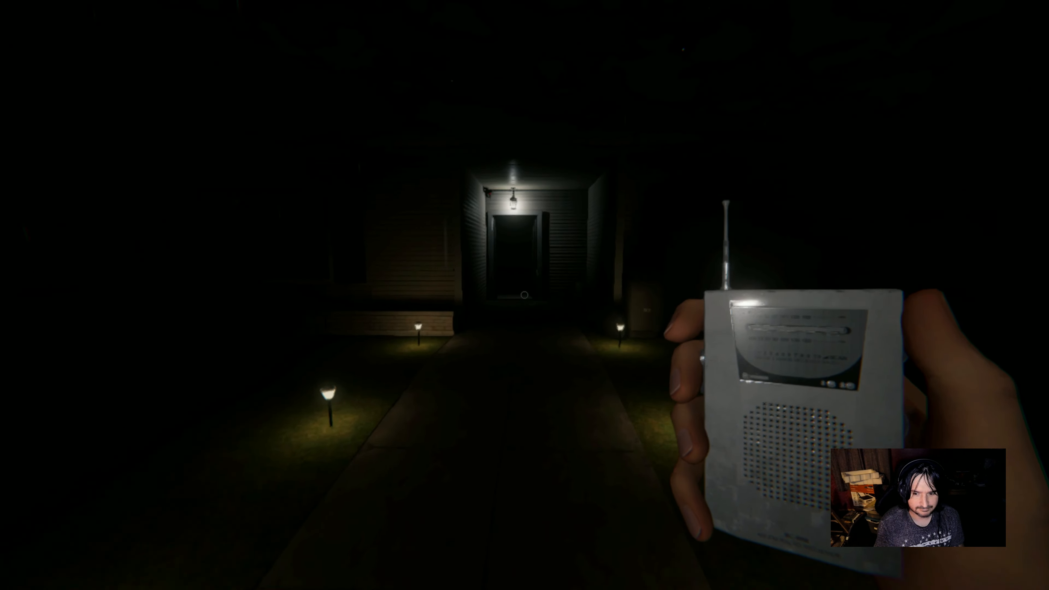
Walk back down the front path toward the truck carrying the video camera.
key(w)
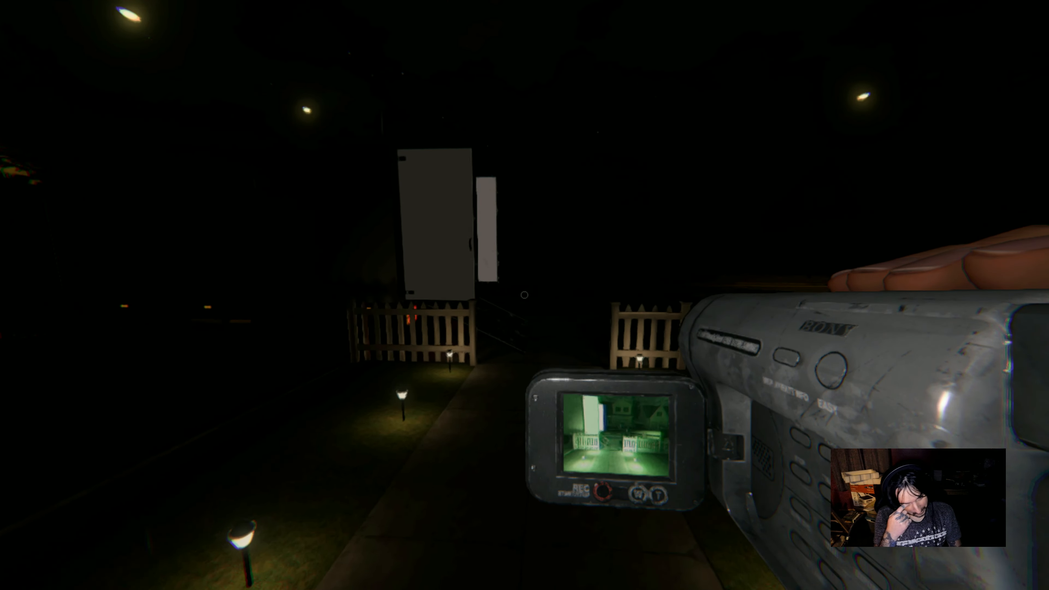
mouse_move(524, 295)
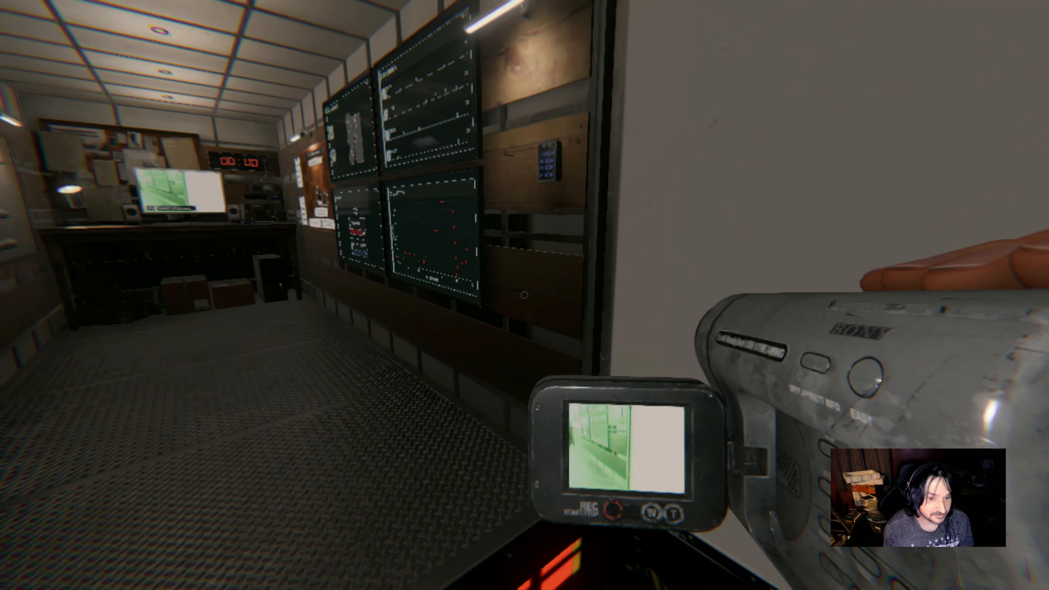
mouse_move(525, 295)
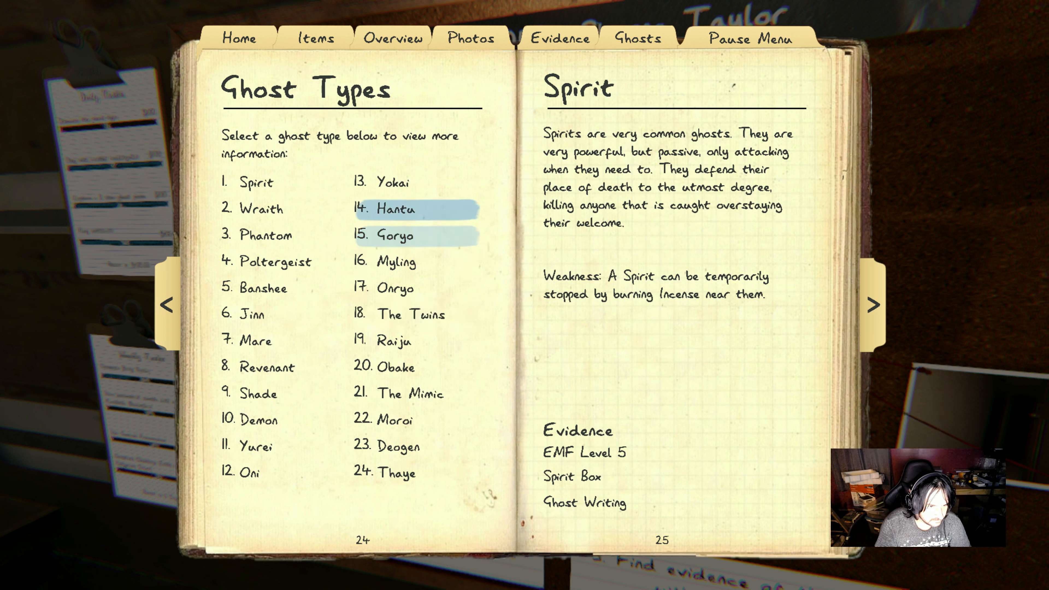
Review the Hantu ghost entry, circle Hantu as the ghost on the Evidence page, and close the journal.
click(392, 209)
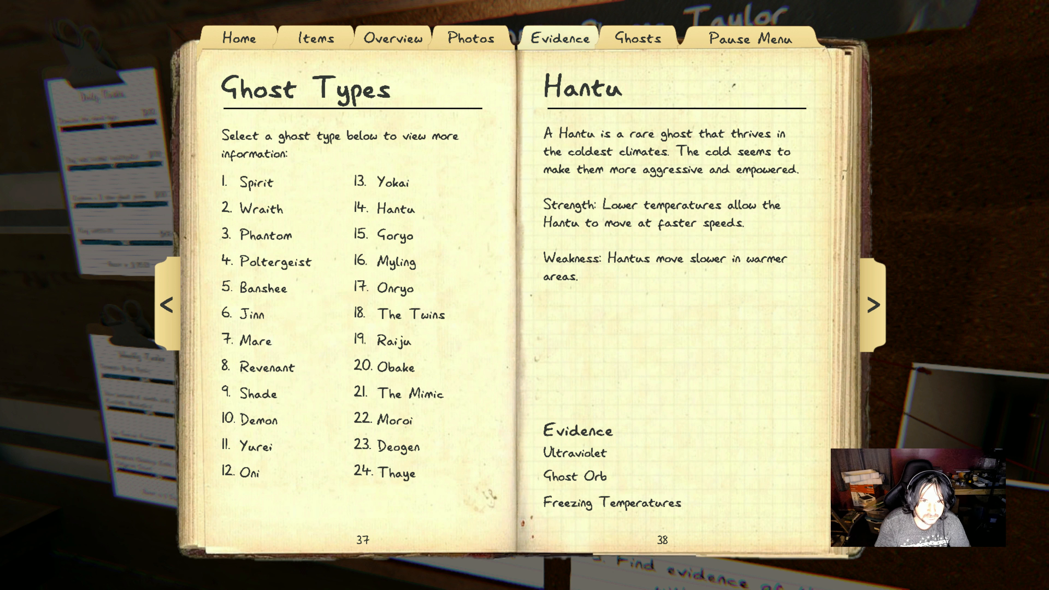
click(558, 38)
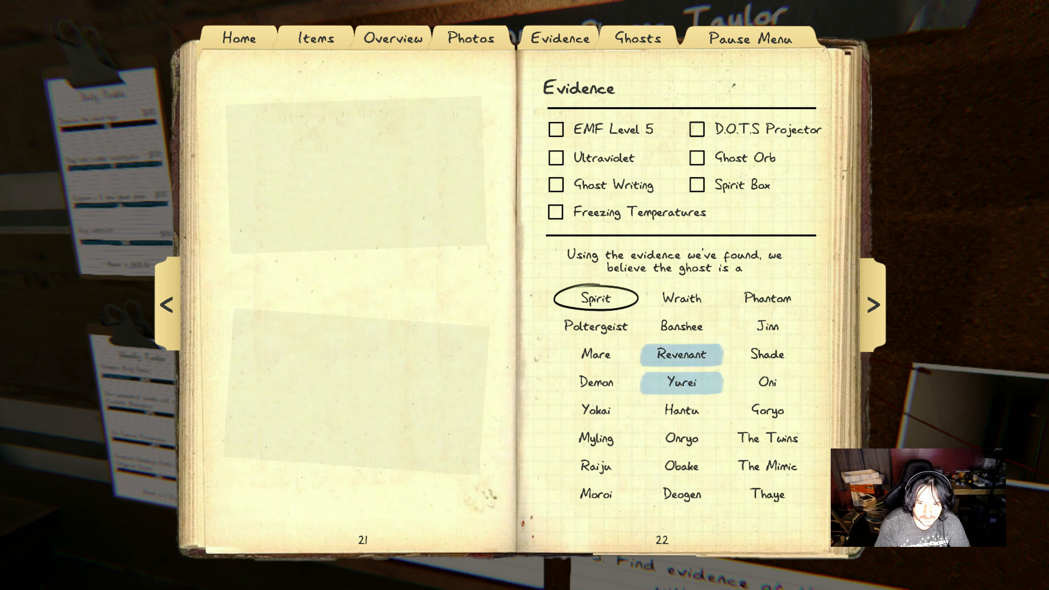
click(680, 411)
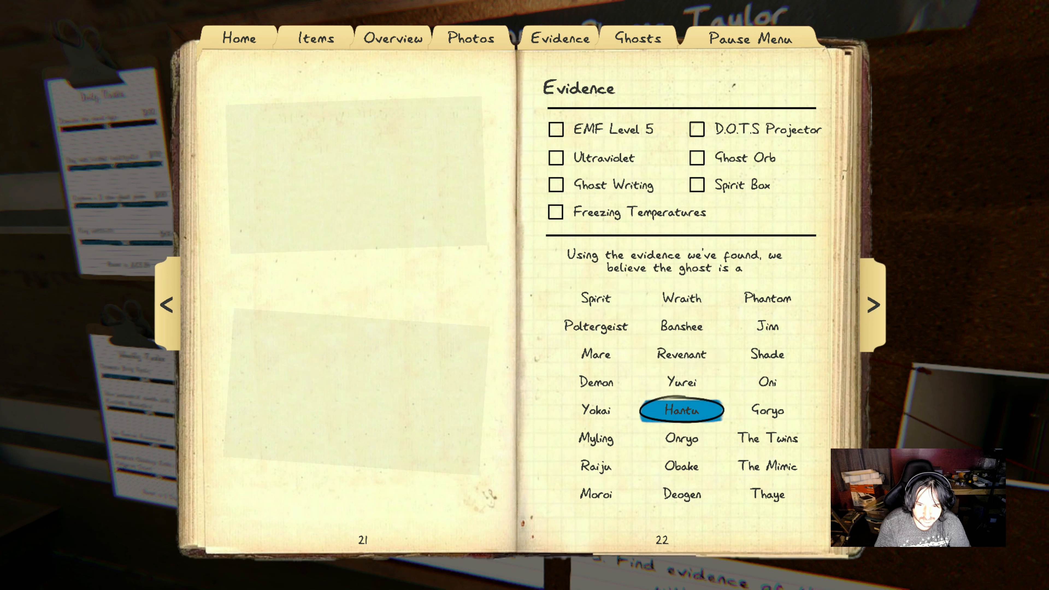
key(tab)
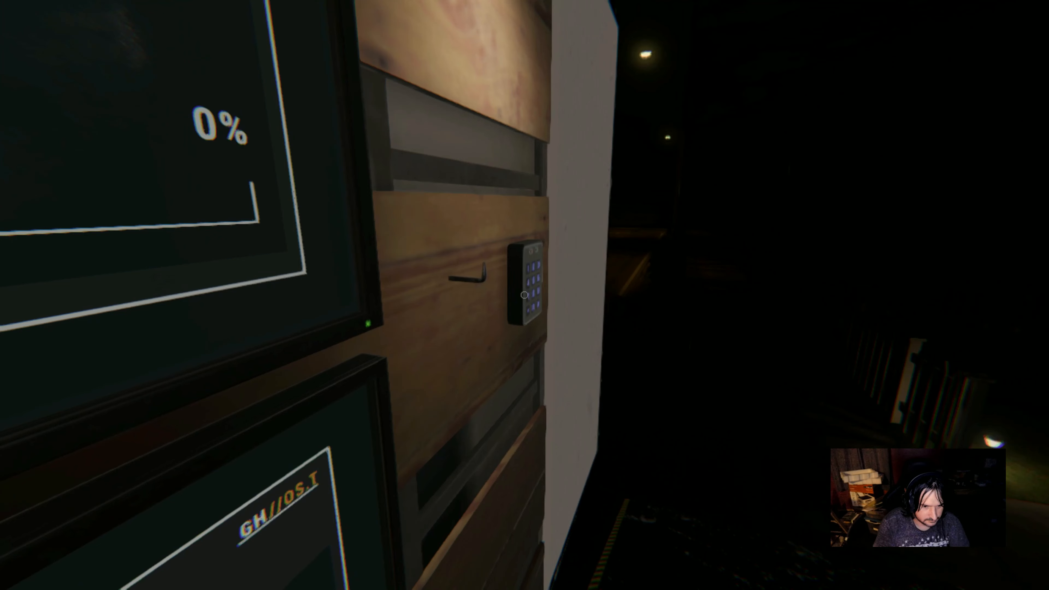